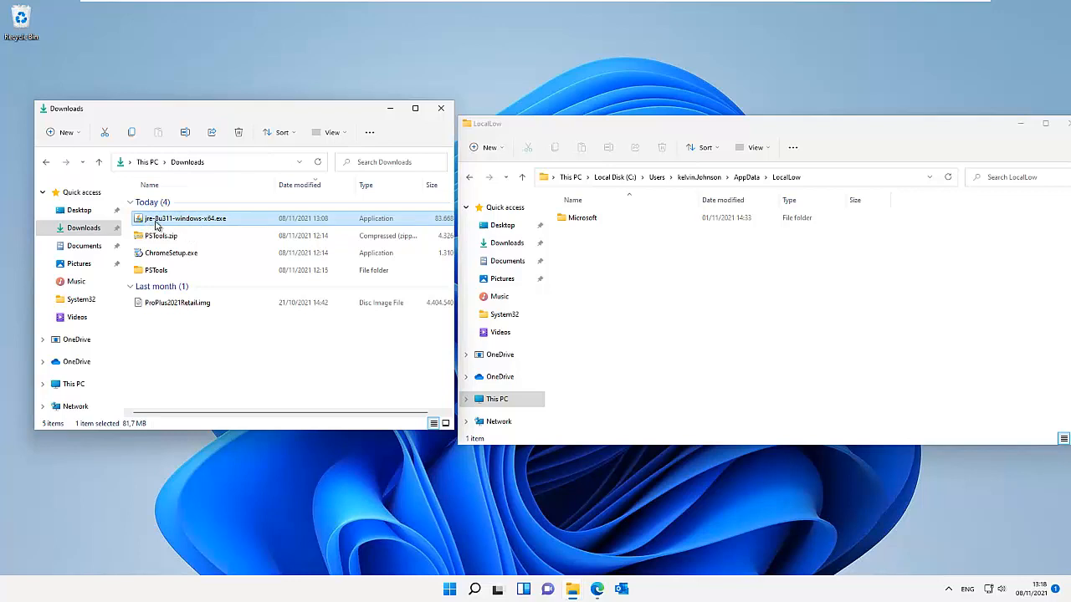
pyautogui.moveTo(174, 226)
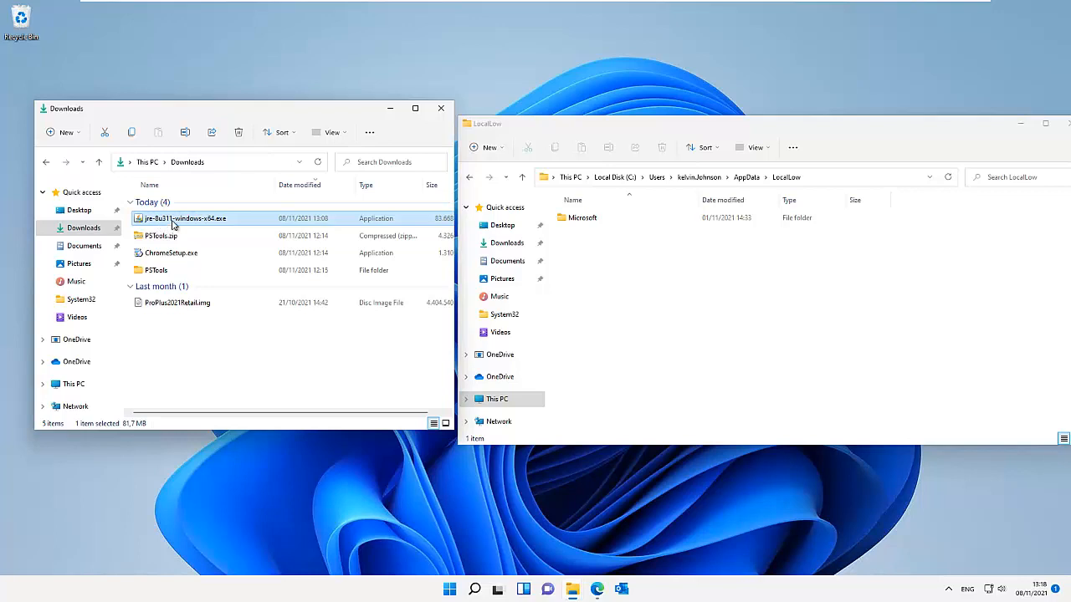
pyautogui.moveTo(213, 224)
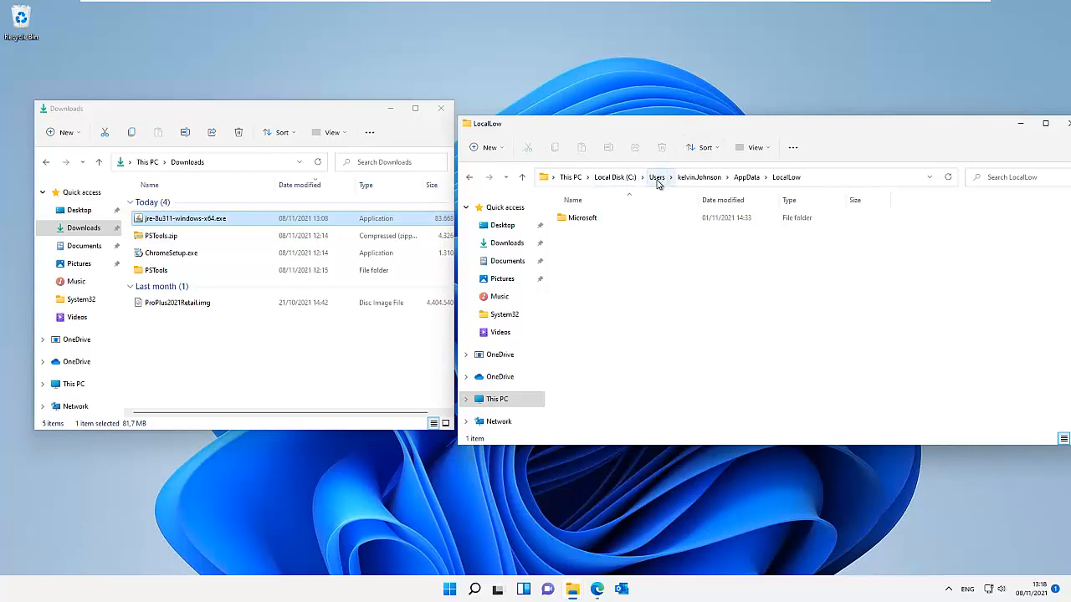
pyautogui.moveTo(707, 185)
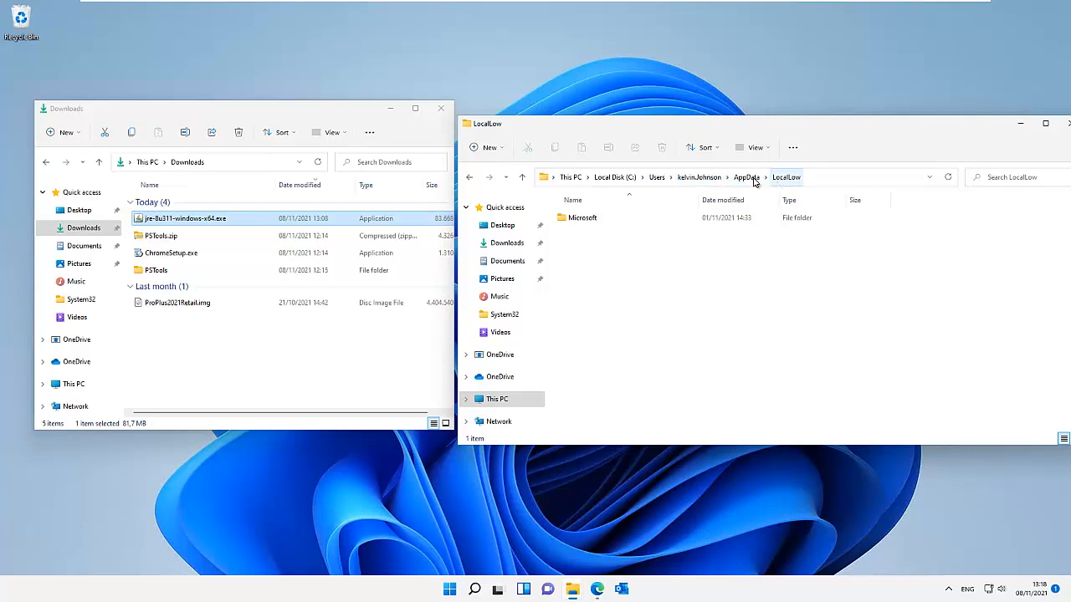
# - Toggle hidden folders and browse from the home folder into AppData\LocalLow
pyautogui.click(698, 177)
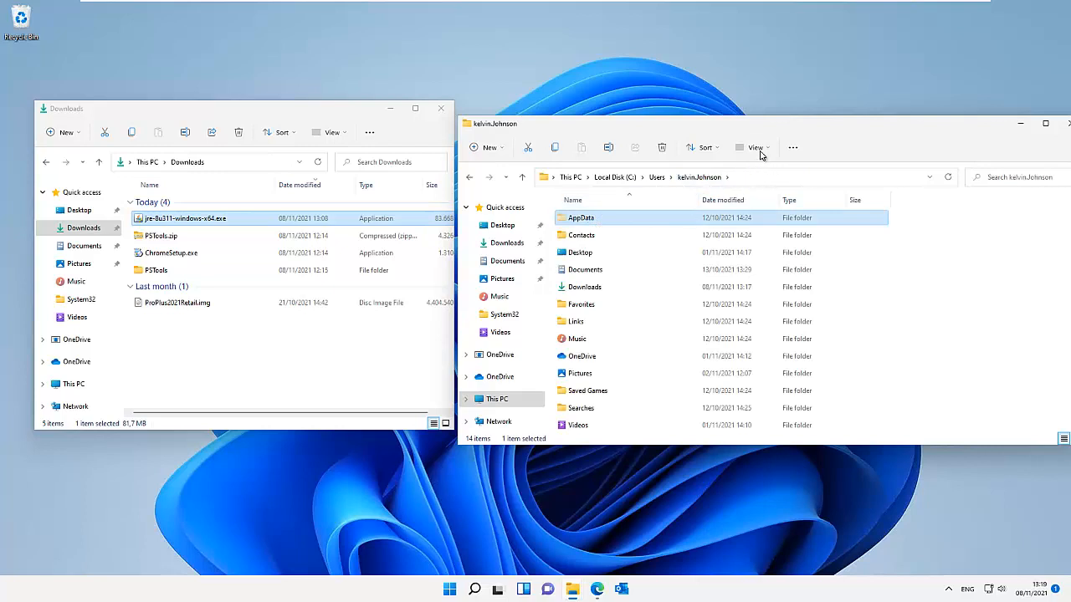
pyautogui.click(753, 147)
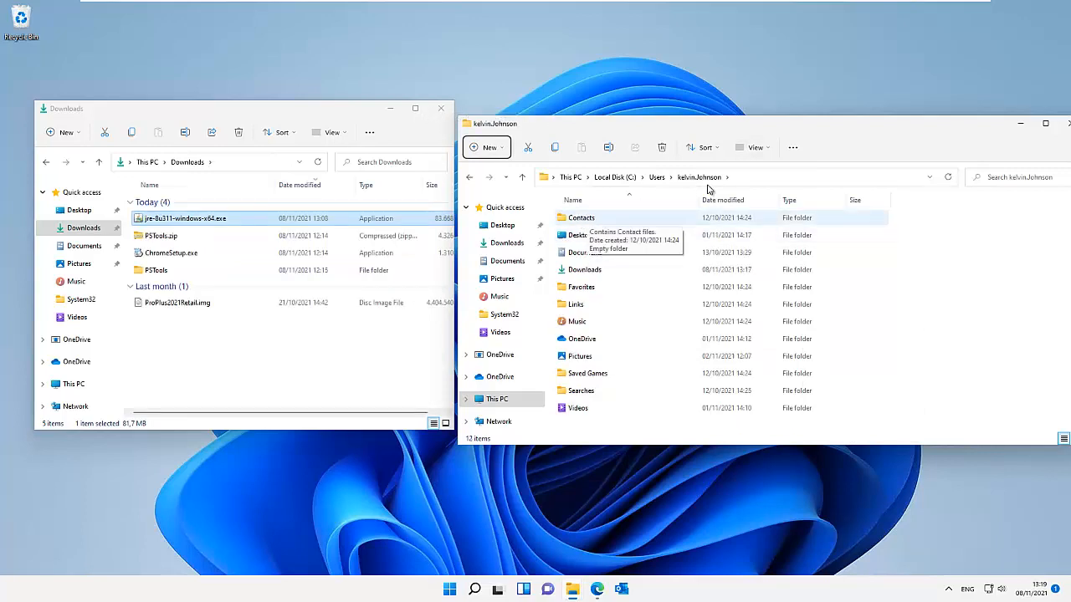
pyautogui.click(751, 148)
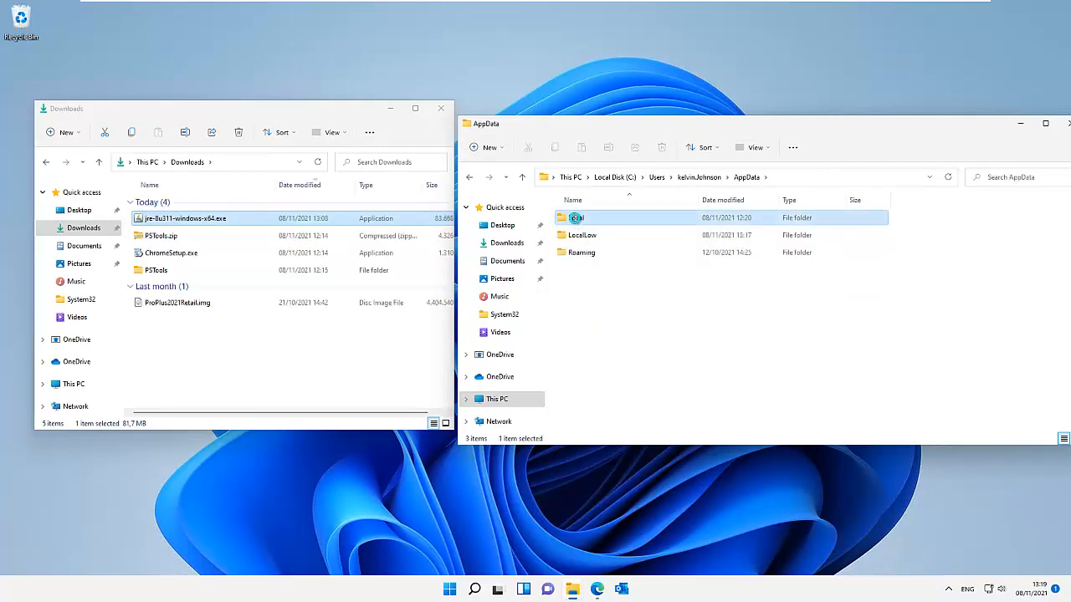
pyautogui.doubleClick(577, 217)
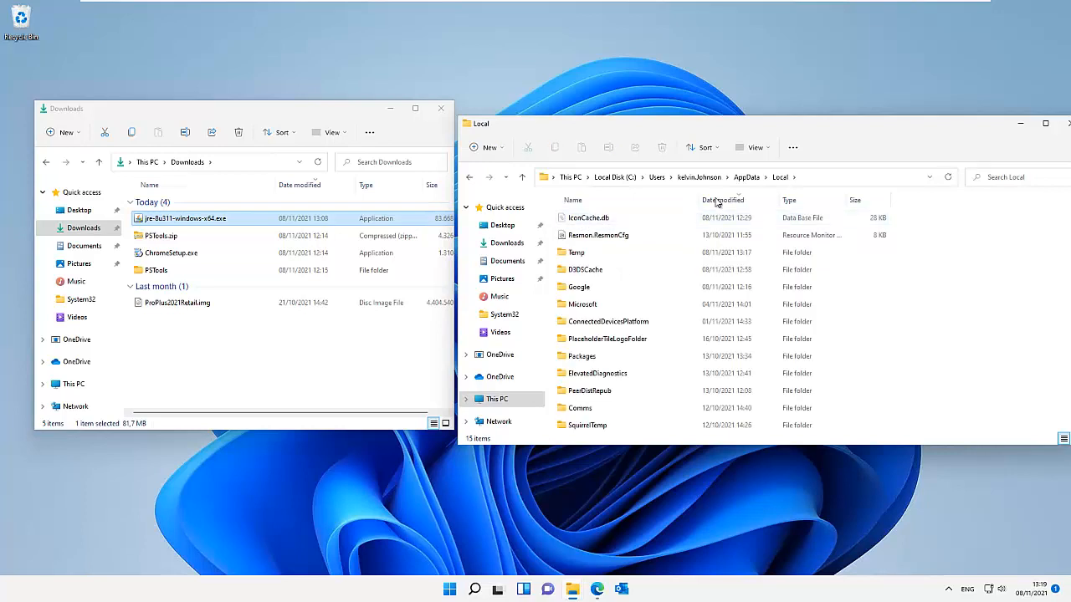
pyautogui.click(746, 176)
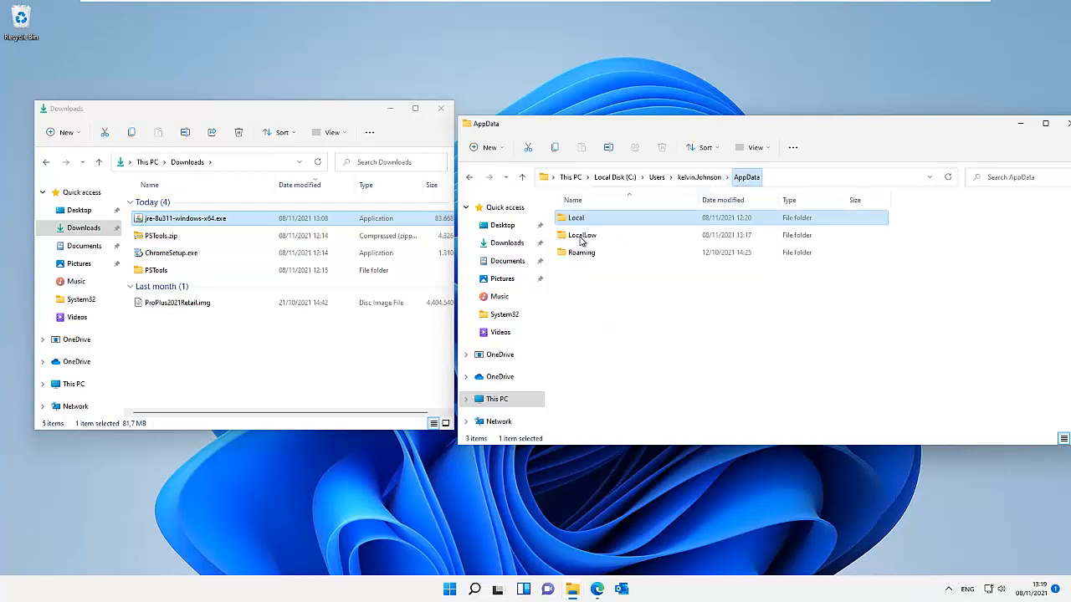
pyautogui.doubleClick(582, 236)
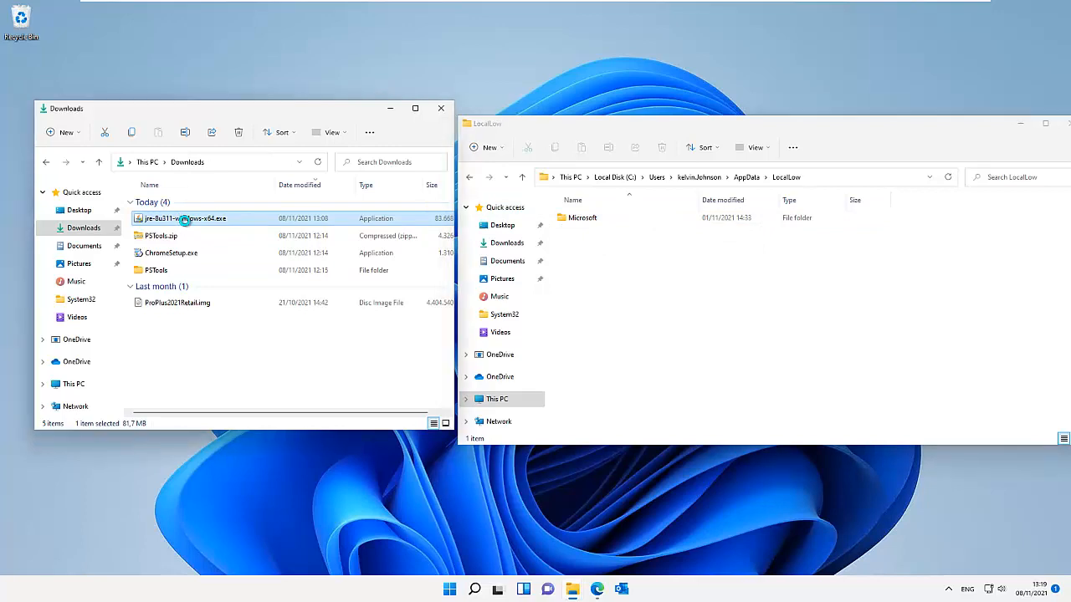
# - Run jre-8u311-windows-x64.exe and approve the User Account Control prompt
pyautogui.doubleClick(184, 218)
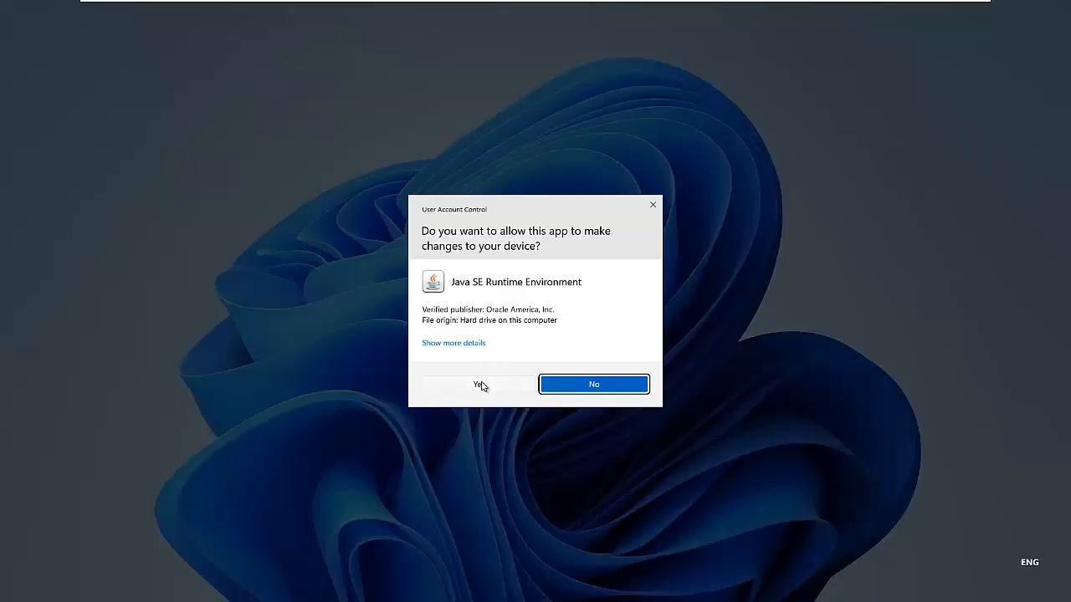
pyautogui.click(475, 384)
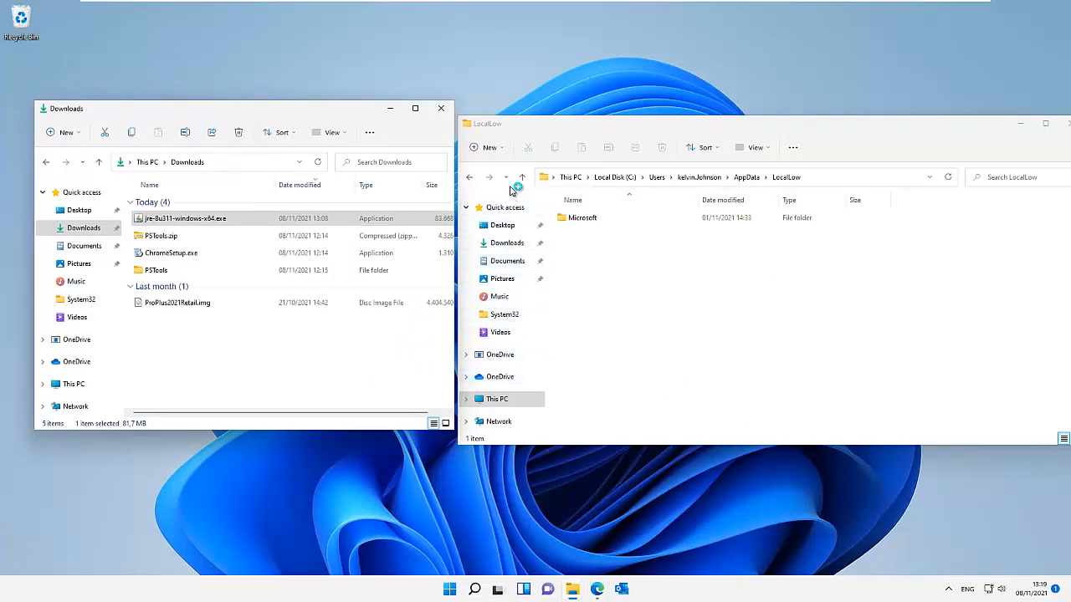
pyautogui.doubleClick(184, 219)
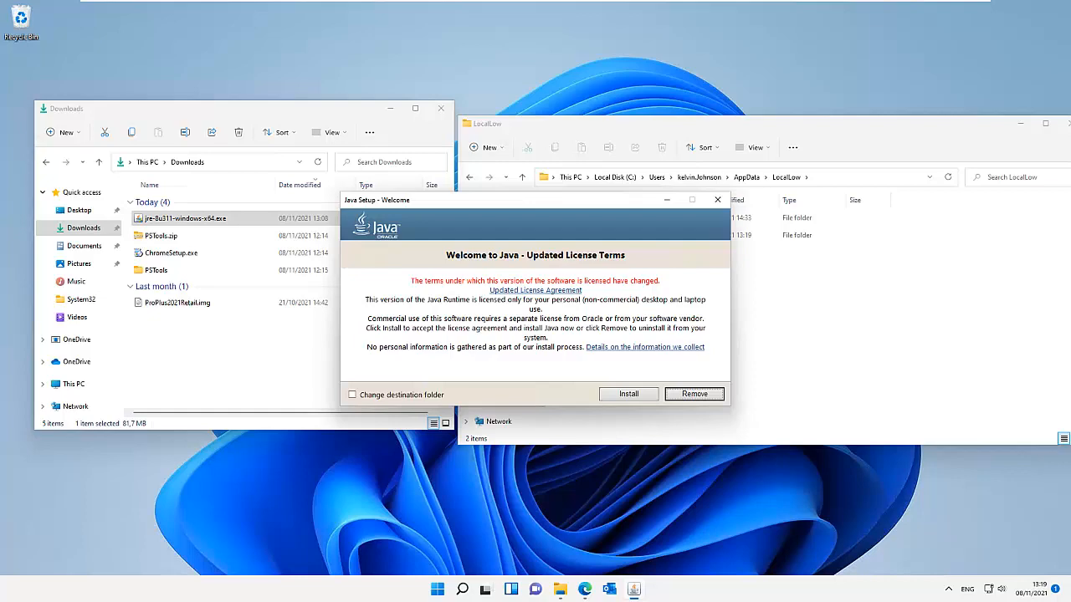
# - Move Java Setup aside and browse into LocalLow\Oracle\Java, showing jre1.8.0_311_x64
pyautogui.moveTo(534, 200); pyautogui.dragTo(317, 131)
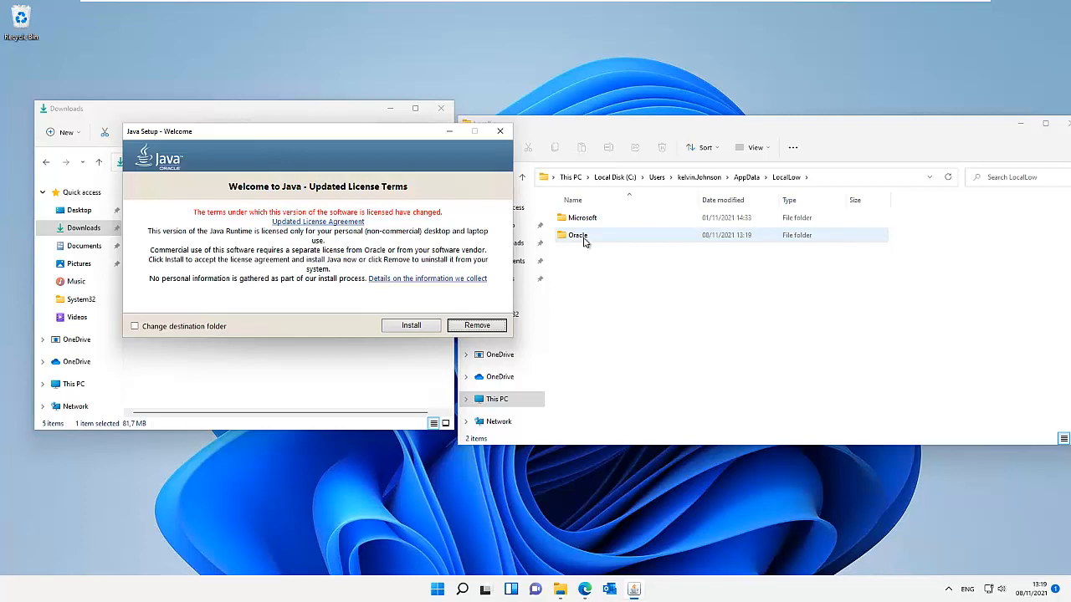
pyautogui.doubleClick(576, 235)
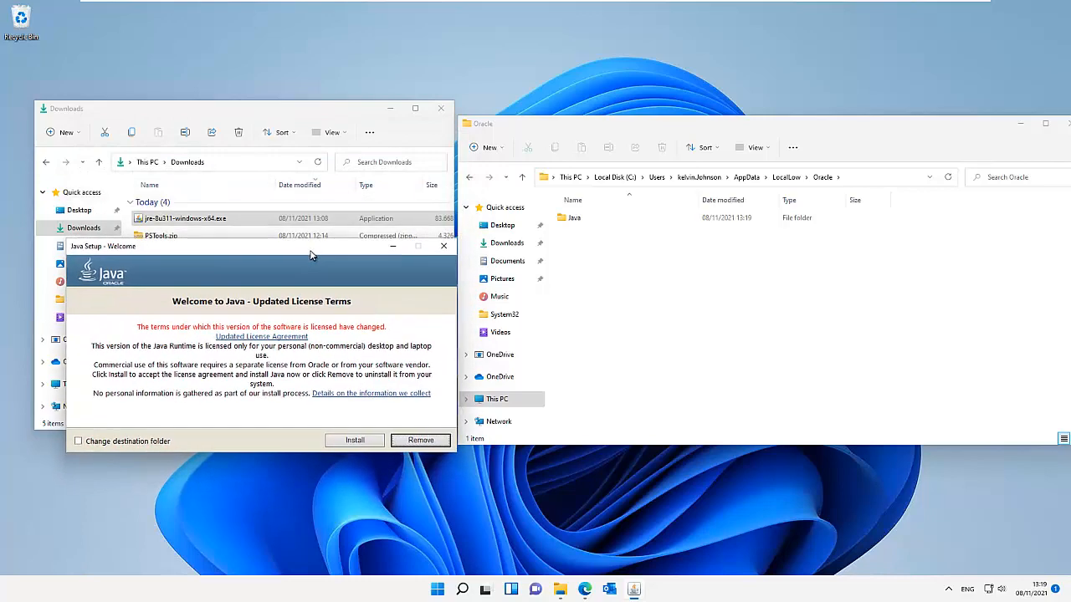
pyautogui.moveTo(285, 259)
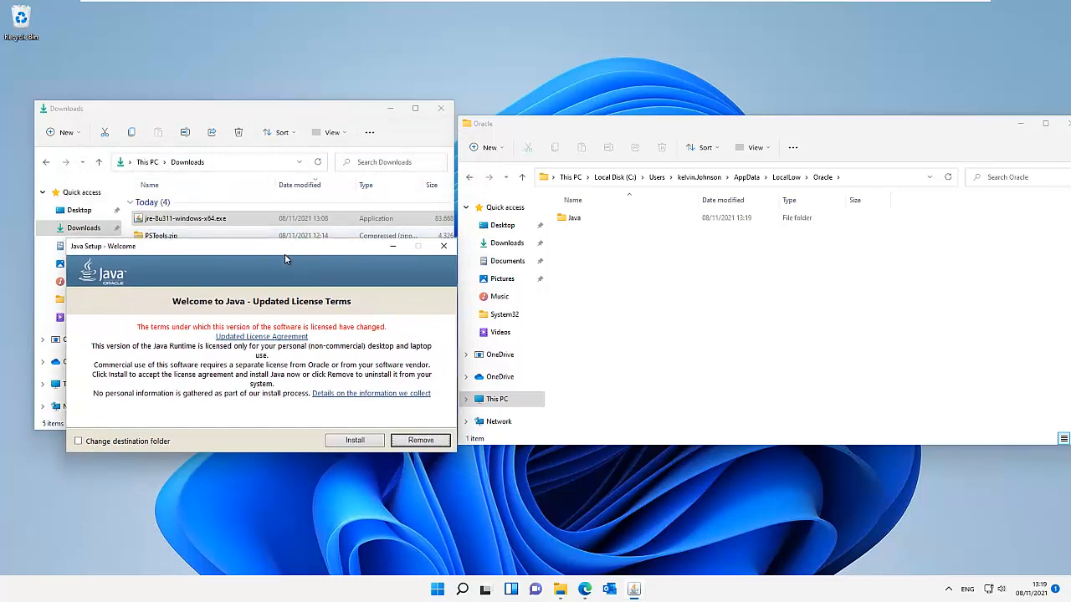
pyautogui.moveTo(551, 247)
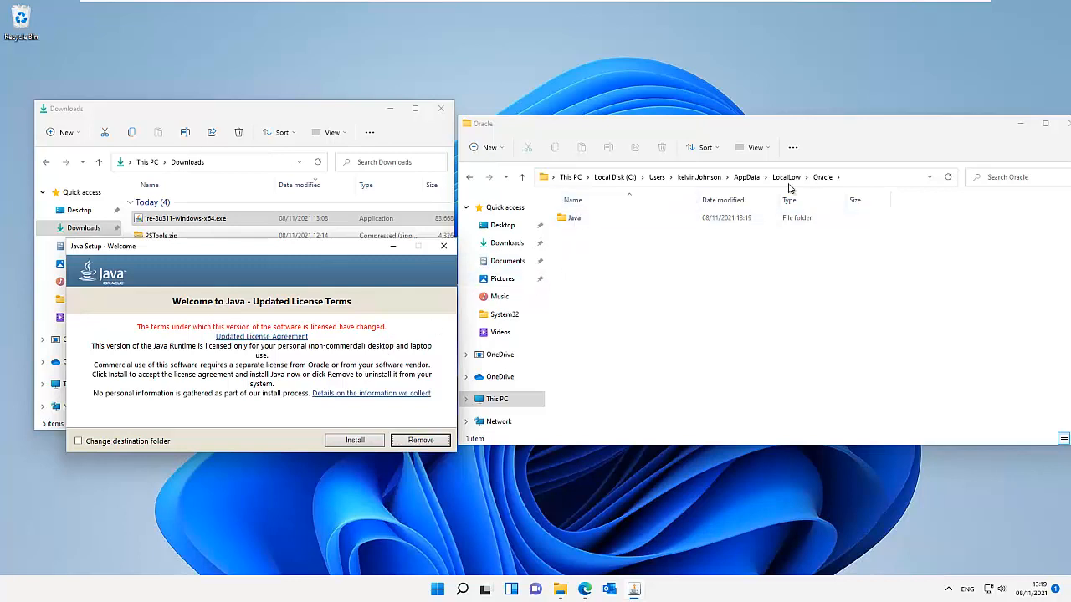
pyautogui.click(575, 218)
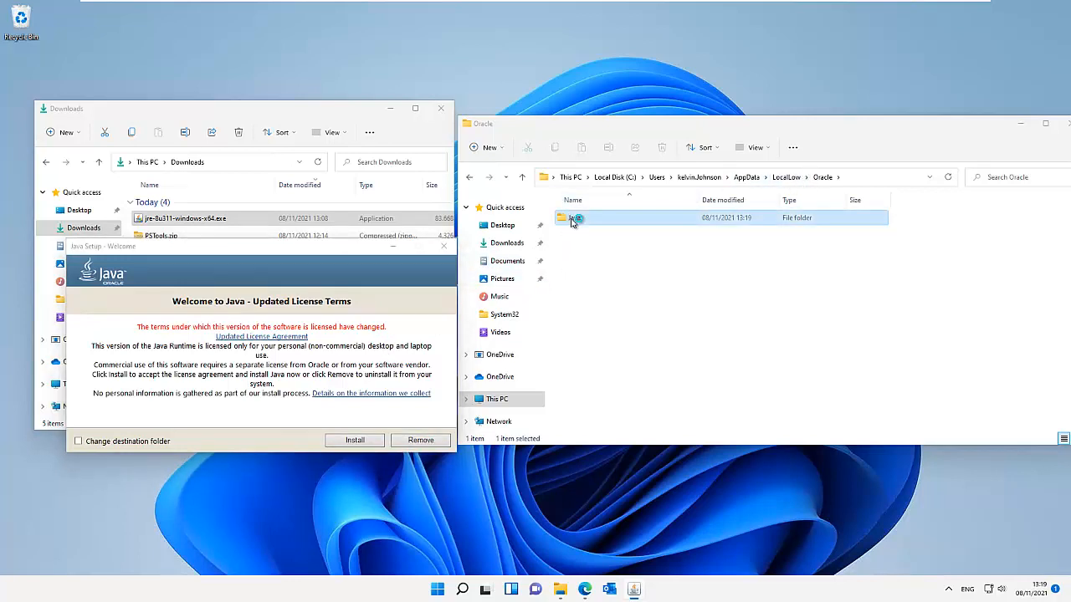
pyautogui.doubleClick(574, 217)
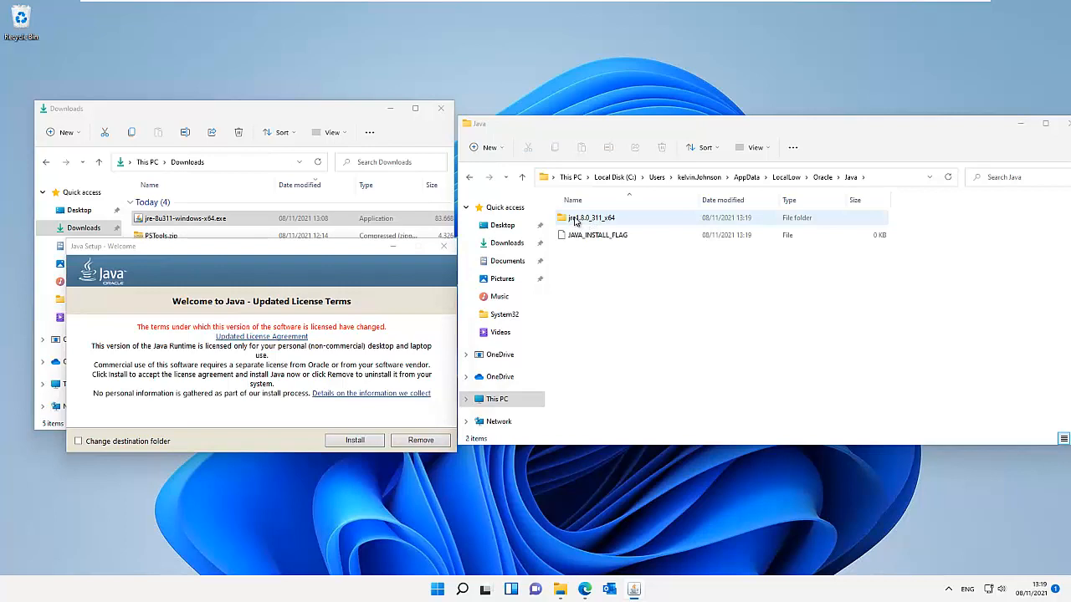
pyautogui.moveTo(577, 225)
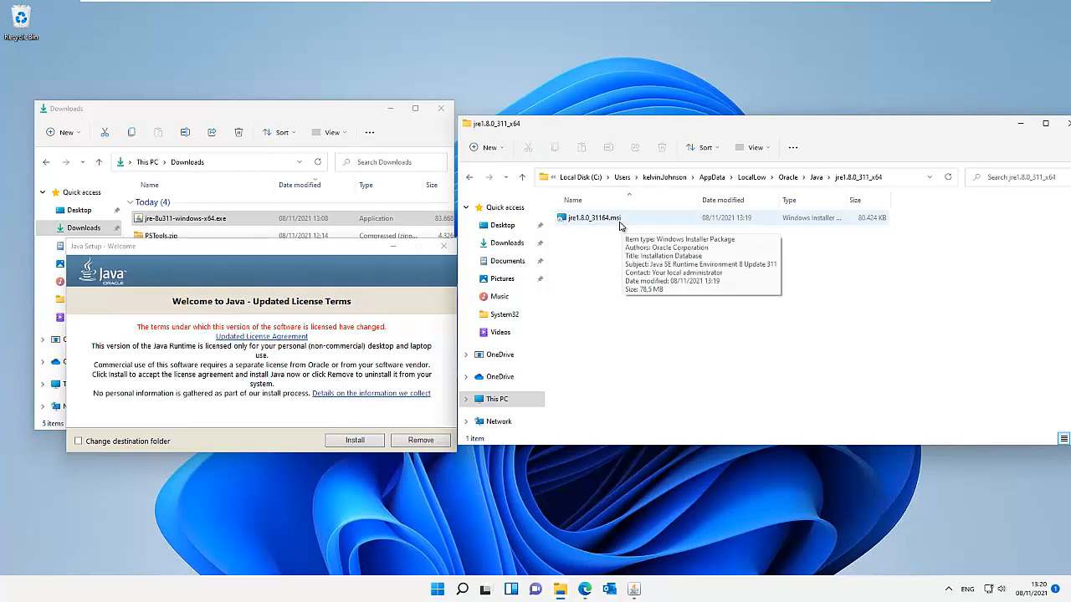
pyautogui.moveTo(835, 222)
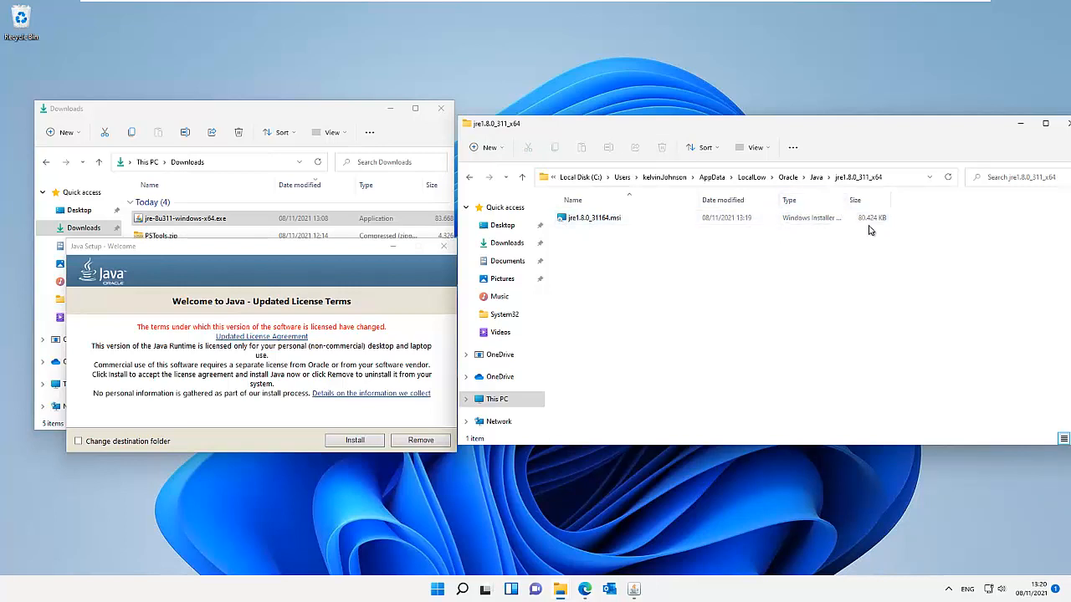
pyautogui.moveTo(770, 238)
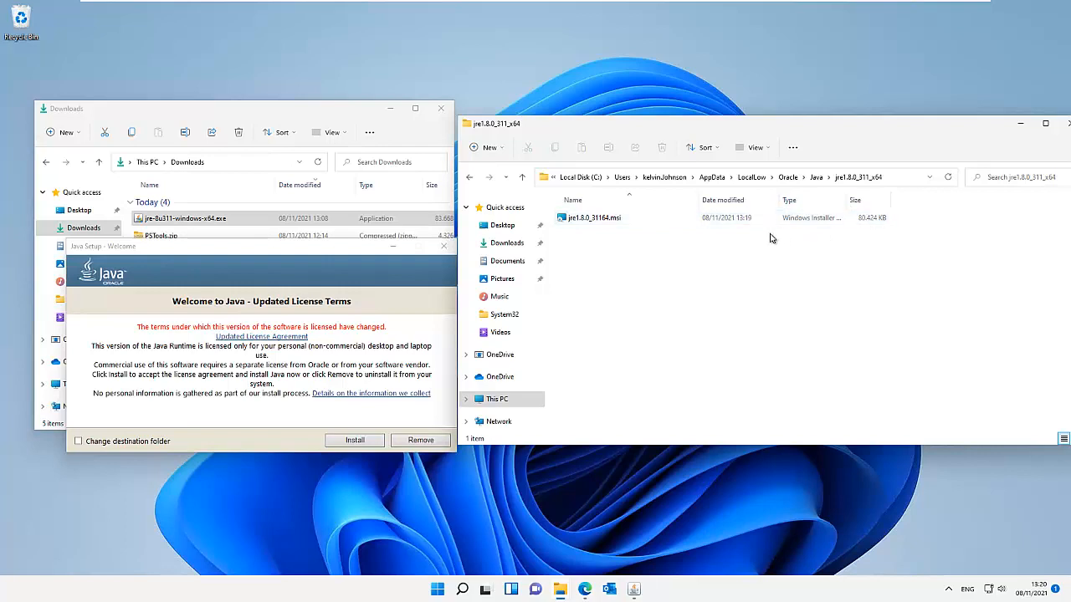
# - Copy jre1.8.0_31164.msi and paste it into Documents through a second File Explorer window
pyautogui.click(595, 217)
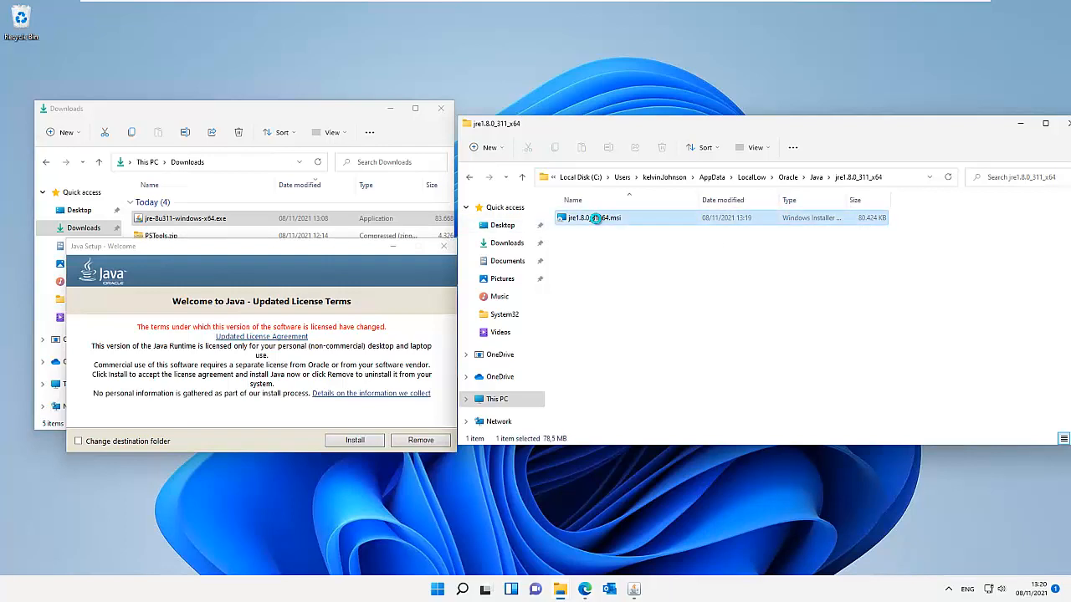
pyautogui.rightClick(592, 218)
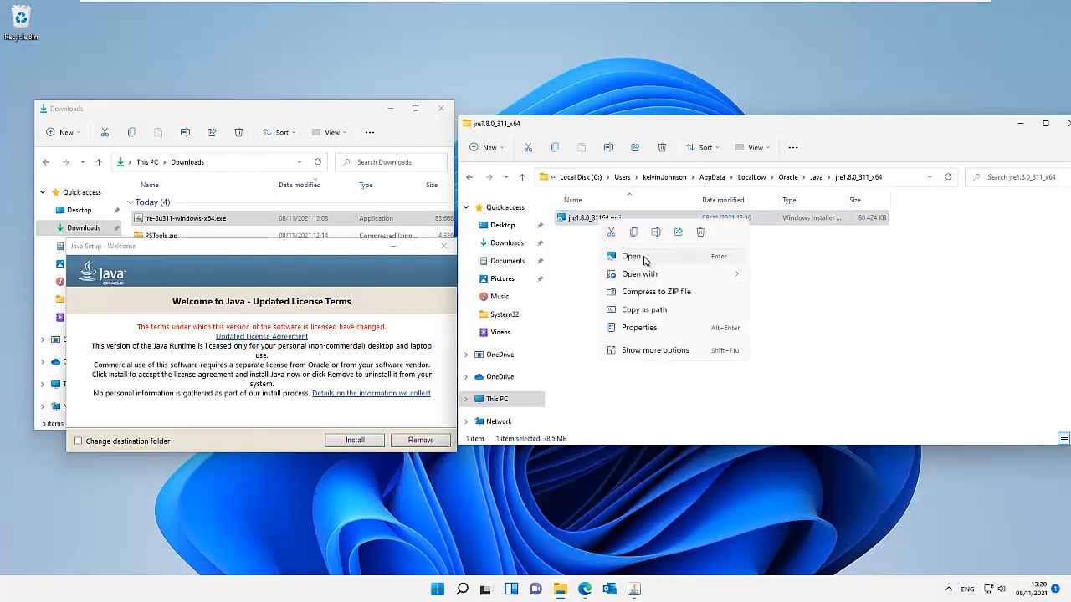
pyautogui.moveTo(633, 232)
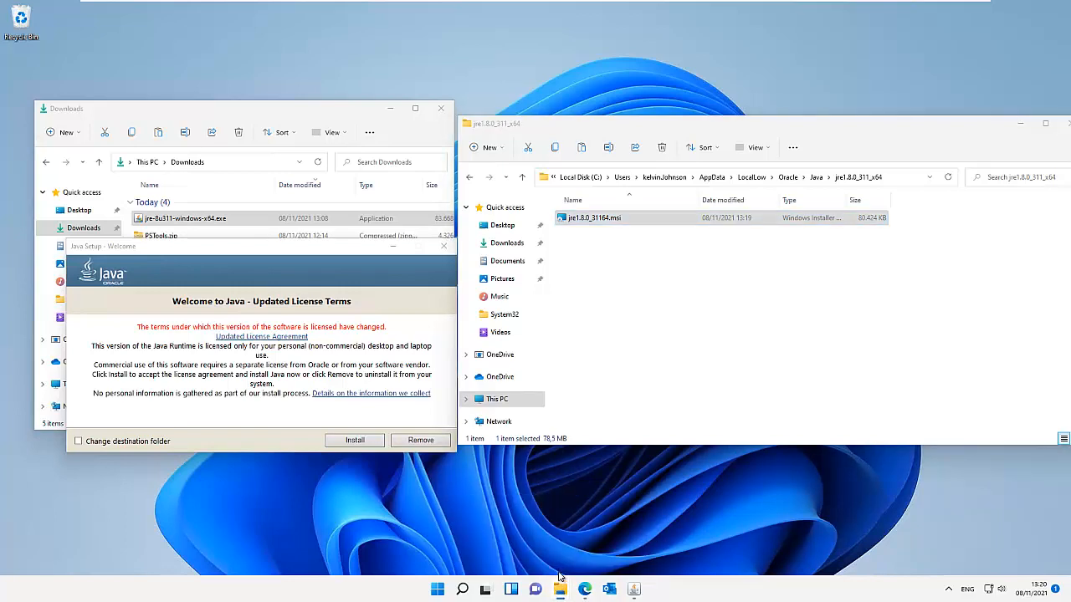
pyautogui.rightClick(559, 590)
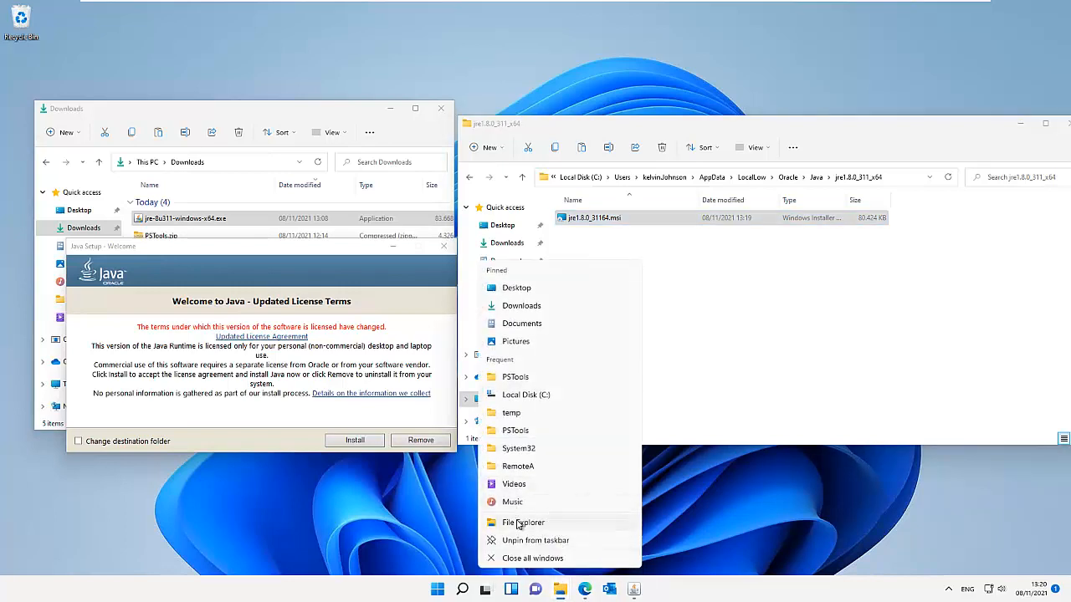
pyautogui.click(523, 522)
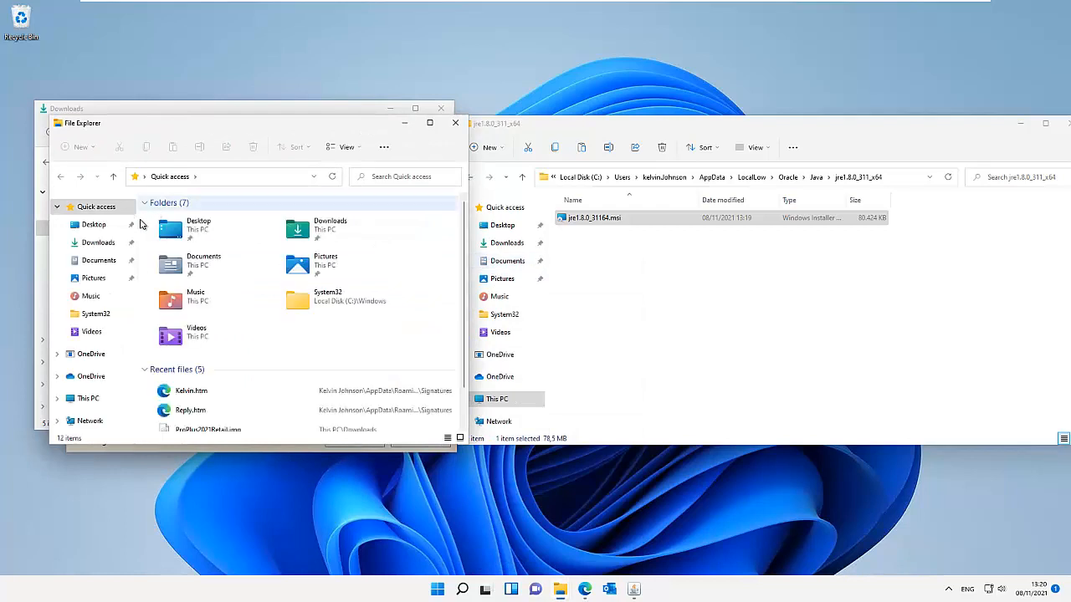
pyautogui.click(97, 260)
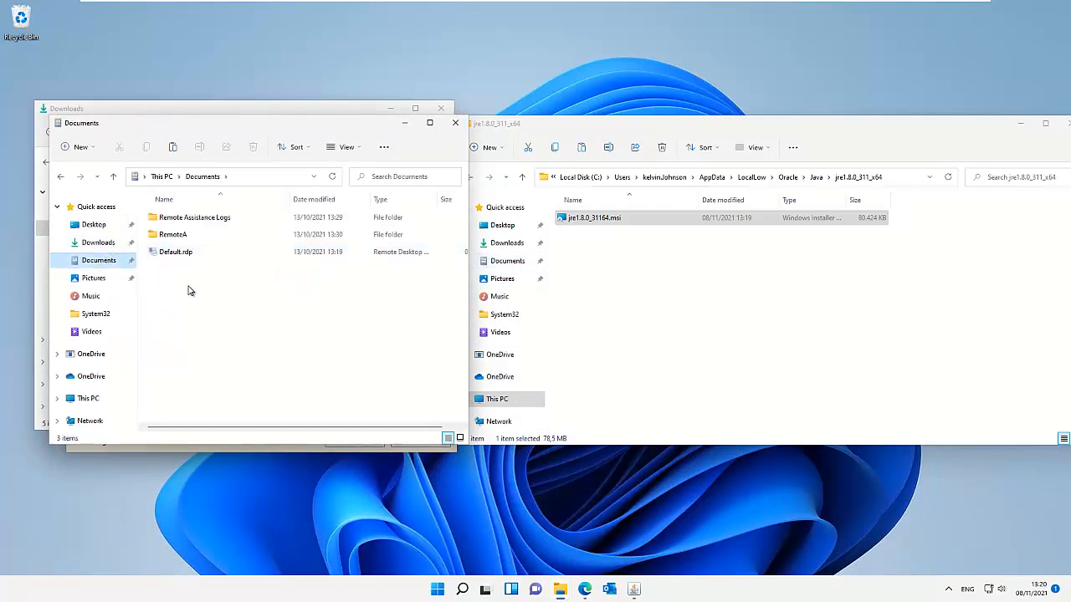
pyautogui.rightClick(190, 291)
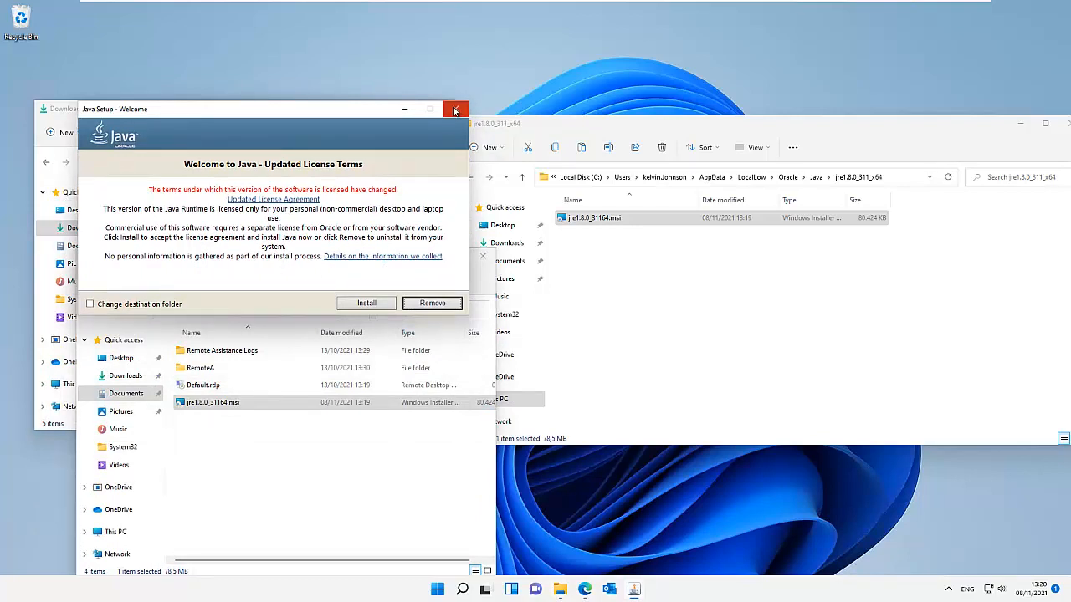
pyautogui.moveTo(456, 110)
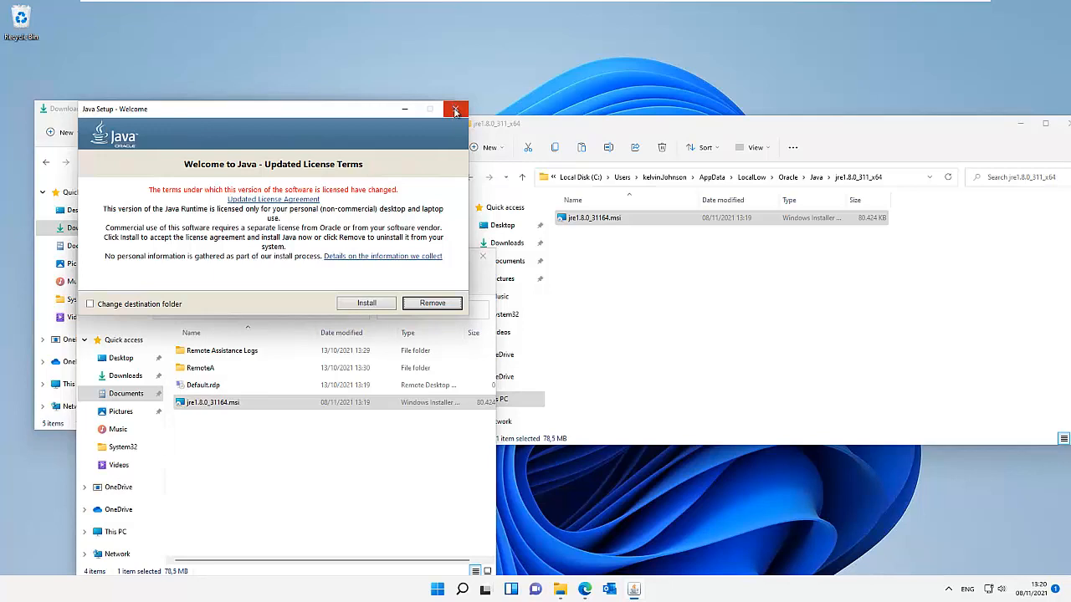
# - Close Java Setup, confirm cancelling, and dismiss the 'Location is not available' error
pyautogui.click(455, 110)
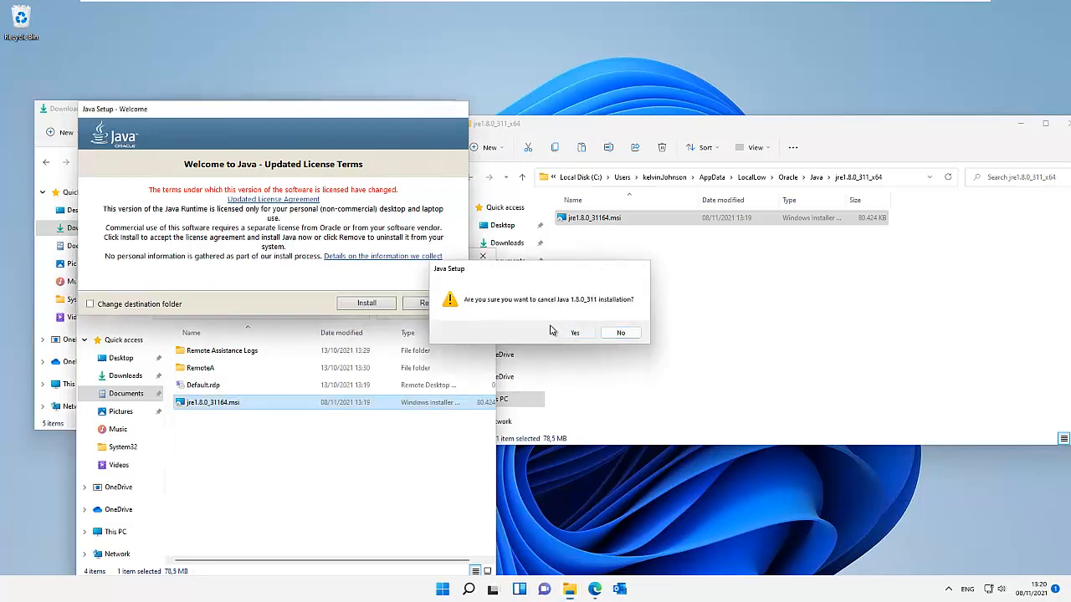
pyautogui.click(575, 333)
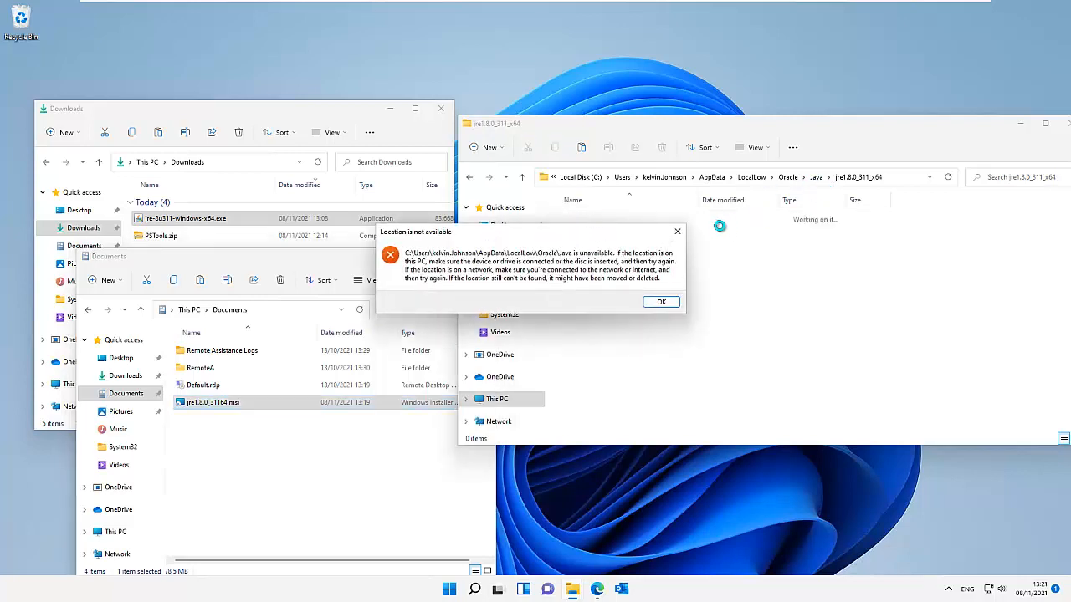
pyautogui.click(660, 302)
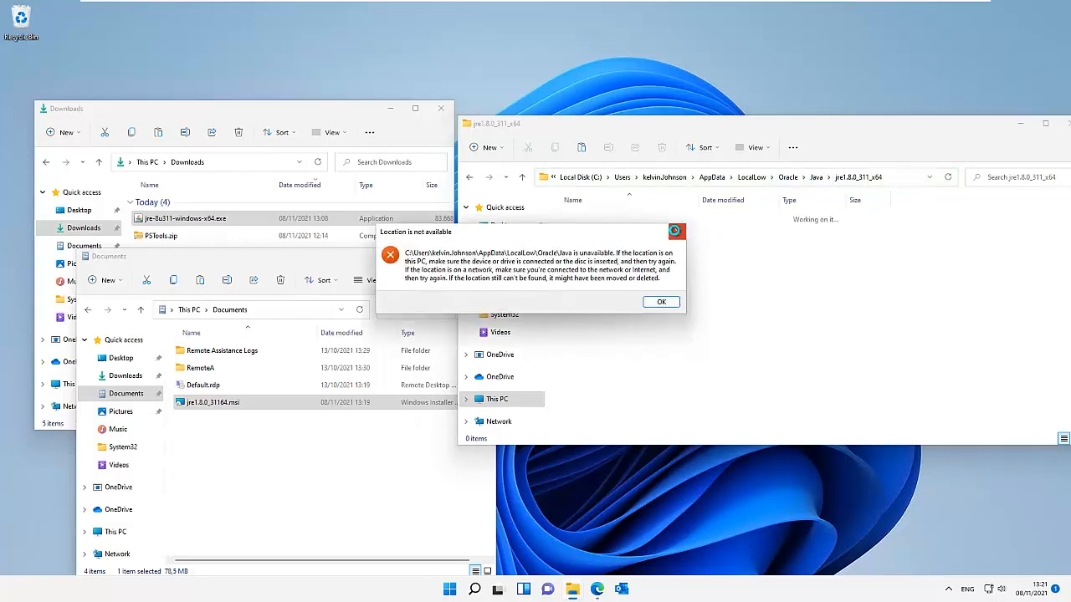
pyautogui.click(660, 302)
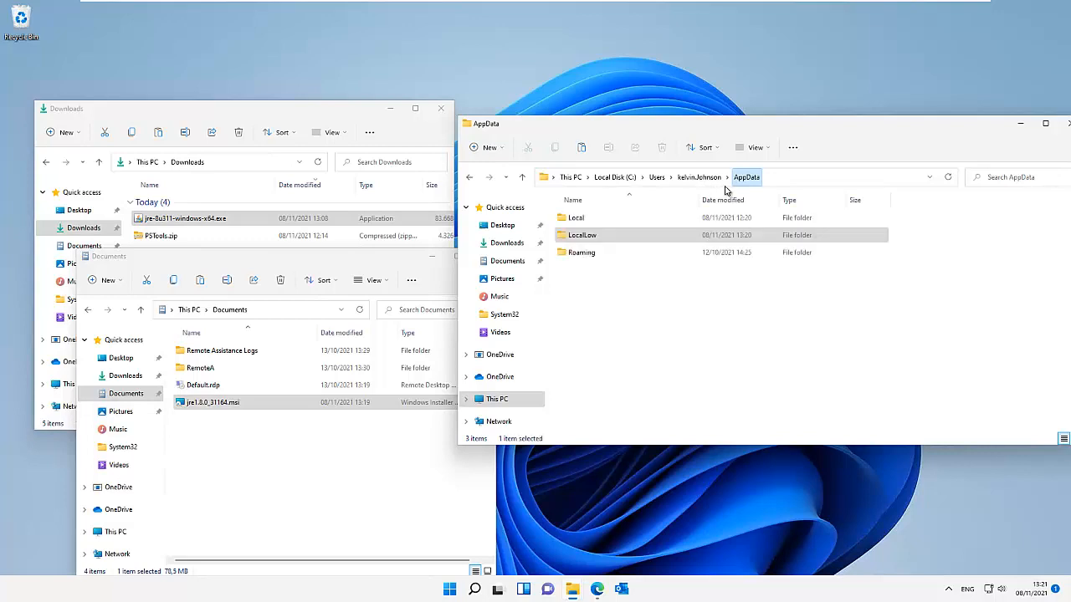
# - Reopen LocalLow from AppData, now containing only the Microsoft folder
pyautogui.click(583, 235)
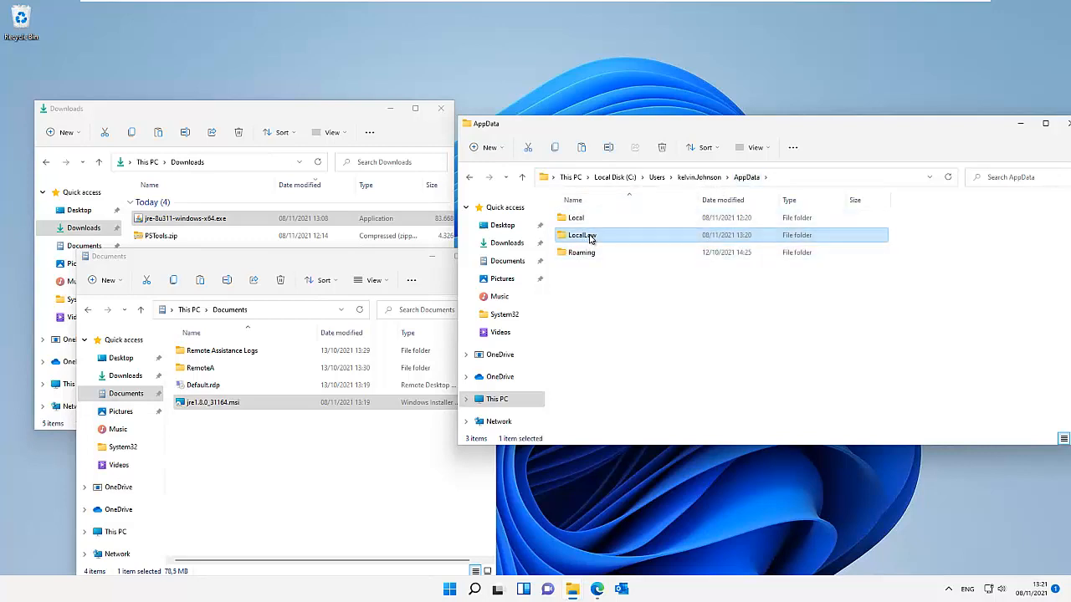
pyautogui.doubleClick(581, 235)
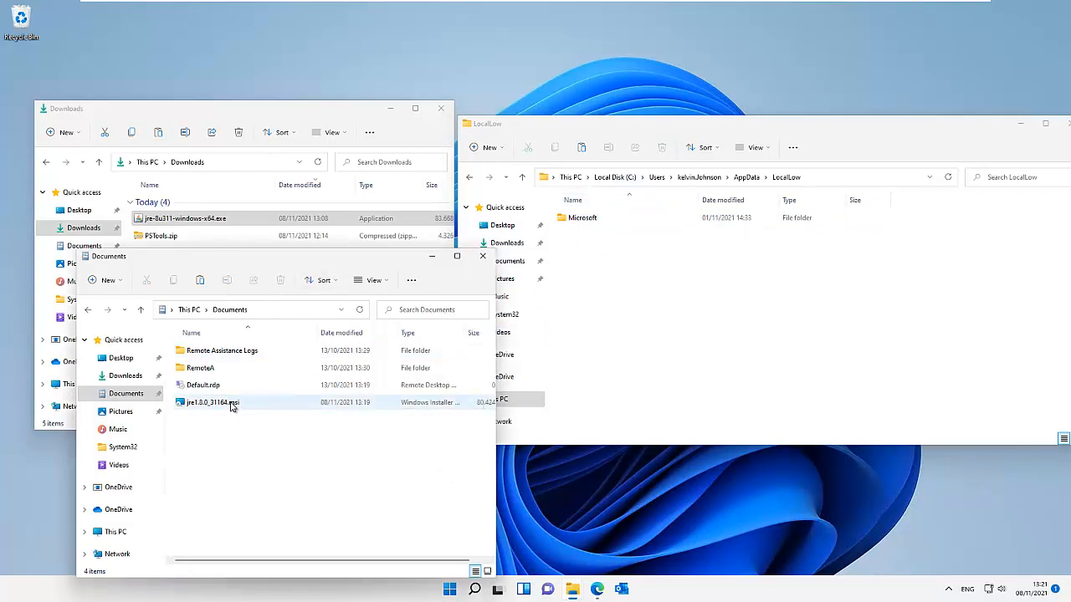
pyautogui.moveTo(210, 402)
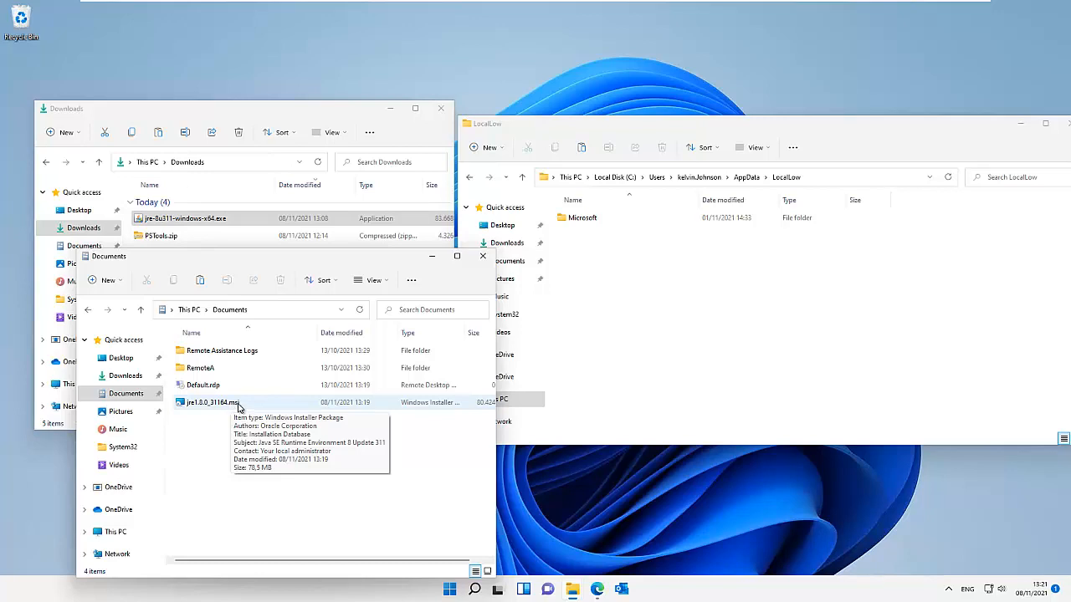
pyautogui.moveTo(241, 411)
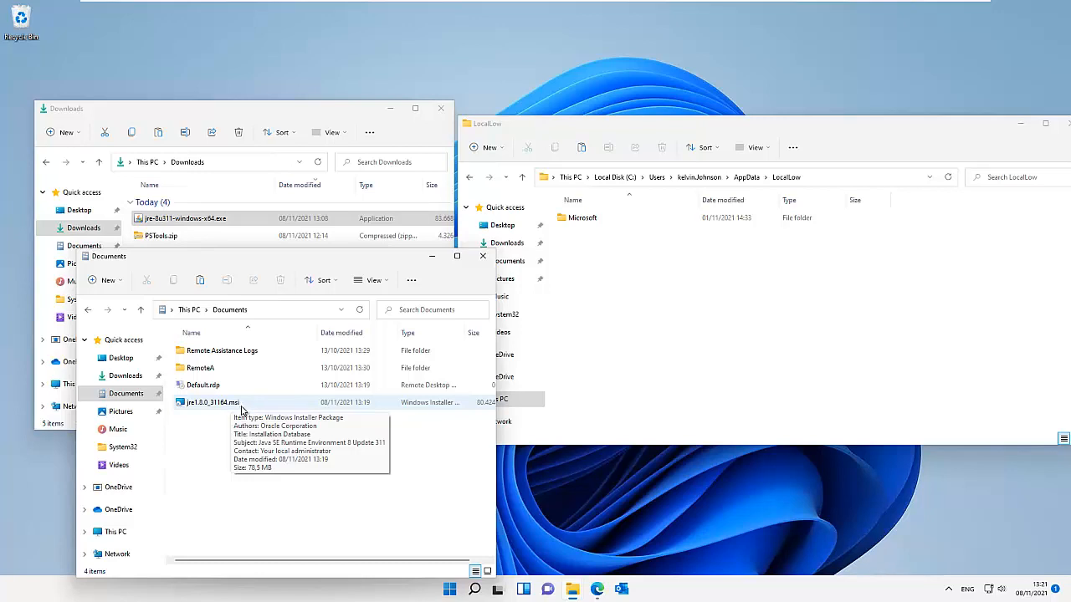
pyautogui.moveTo(248, 409)
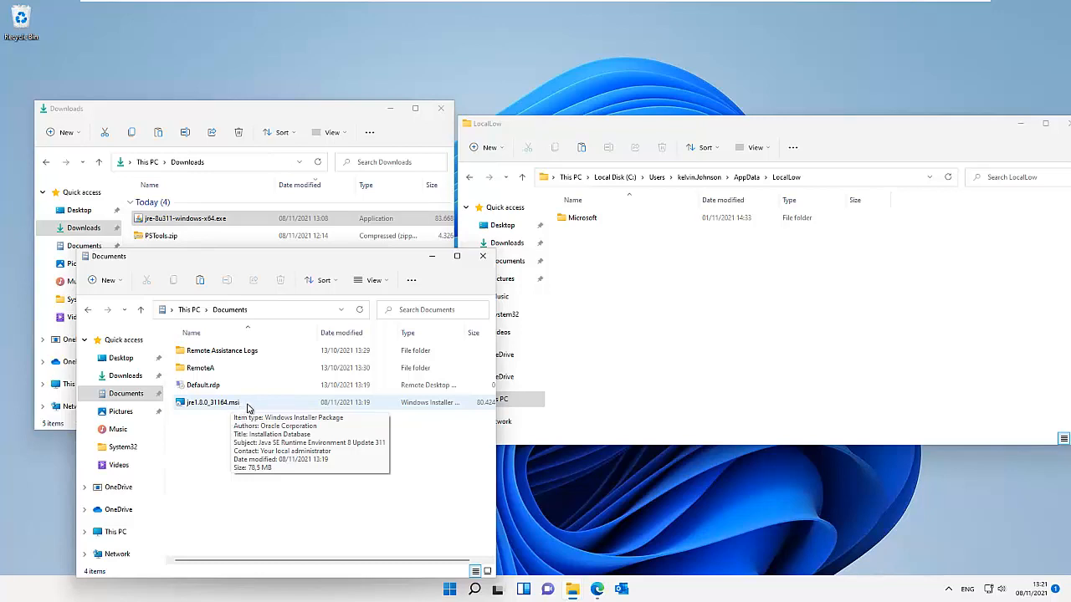